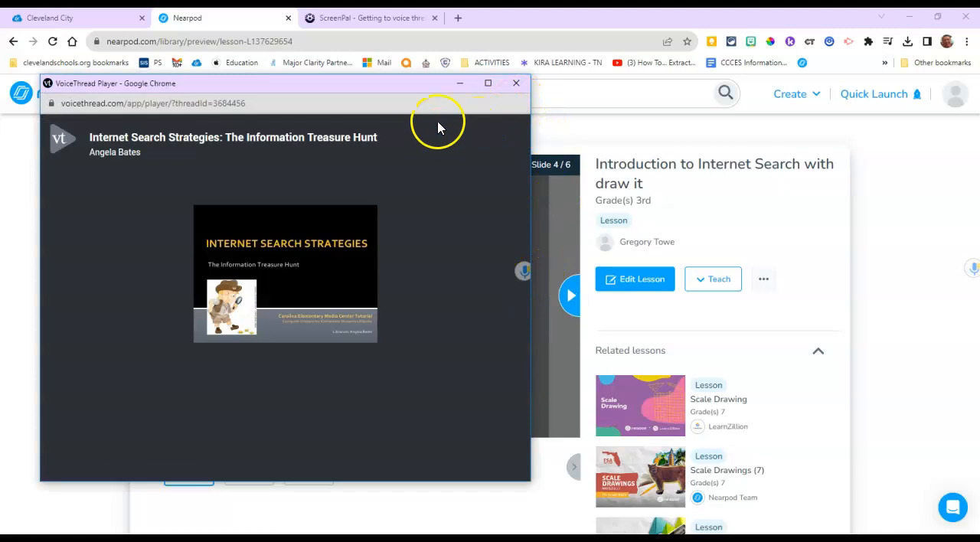
mouse_move(420, 92)
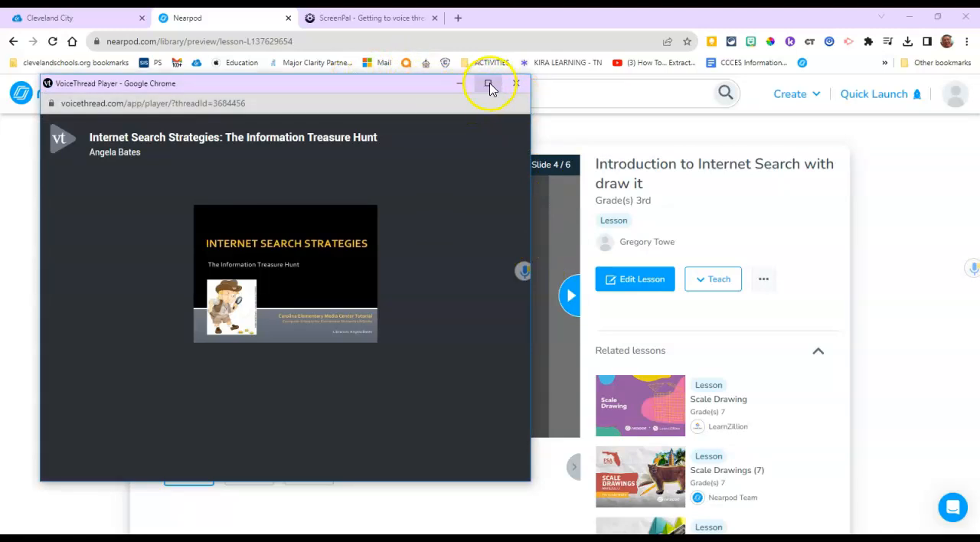
Step: Maximize the VoiceThread Player window showing the Internet Search Strategies thread
left_click(490, 84)
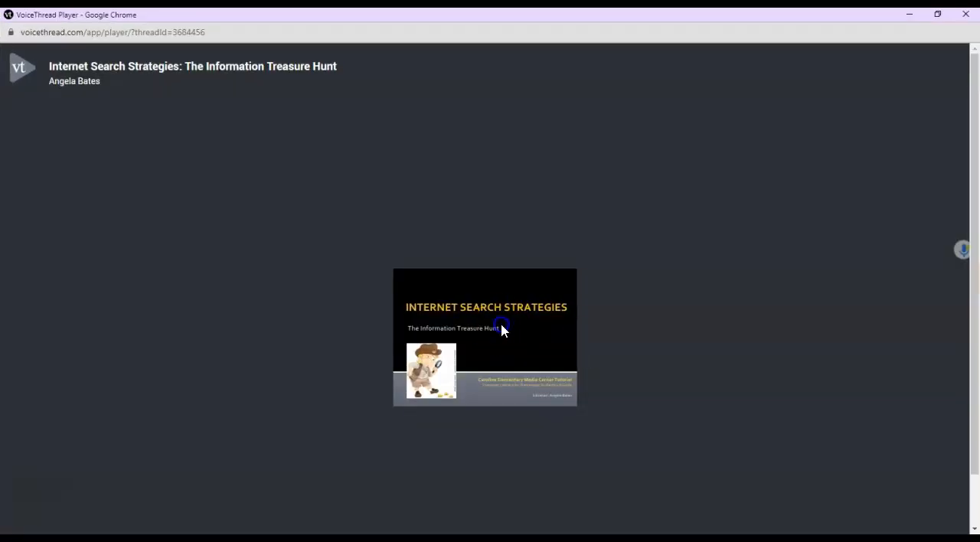
left_click(484, 328)
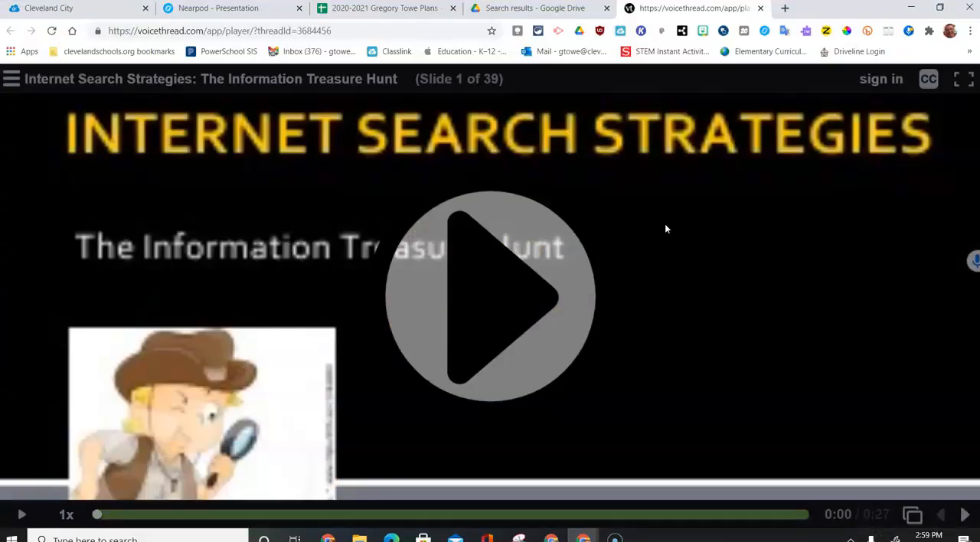
left_click(490, 297)
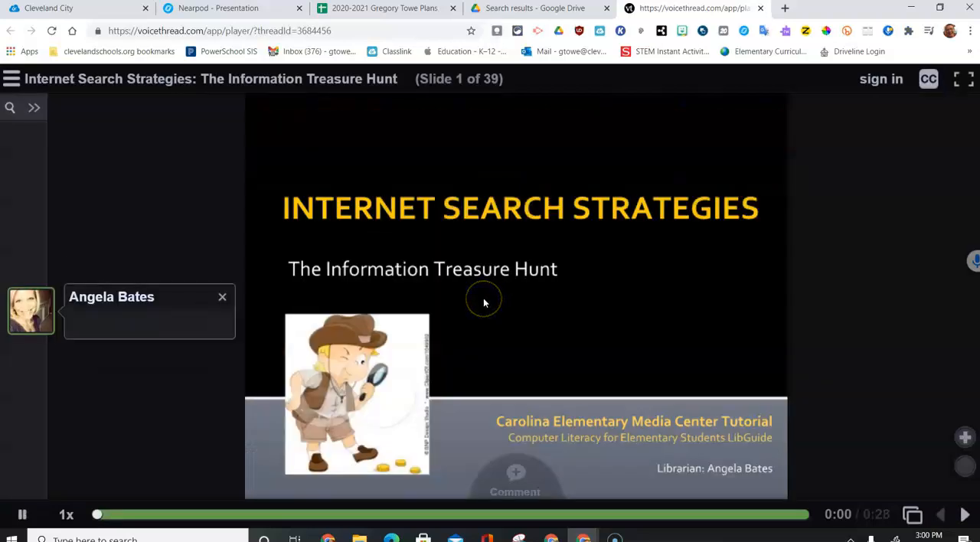
left_click(21, 515)
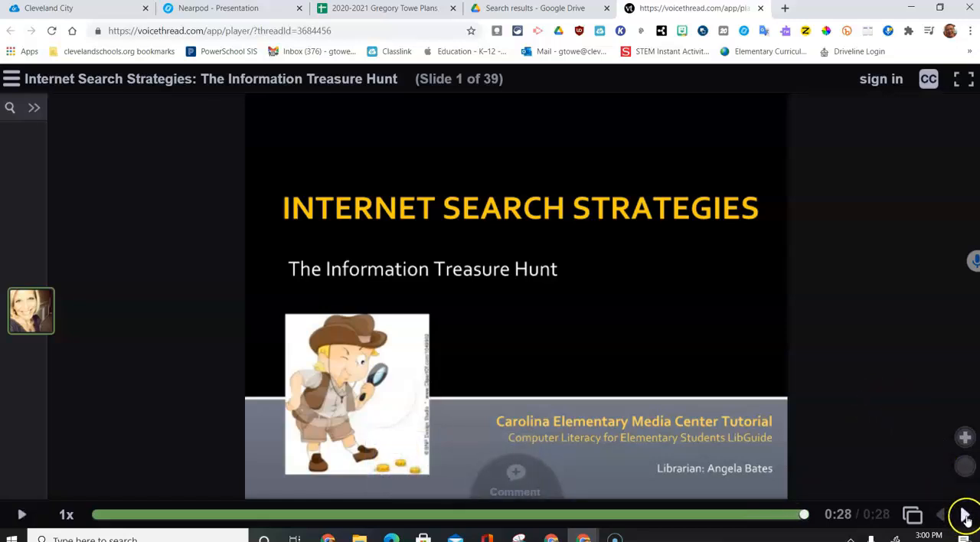
left_click(966, 515)
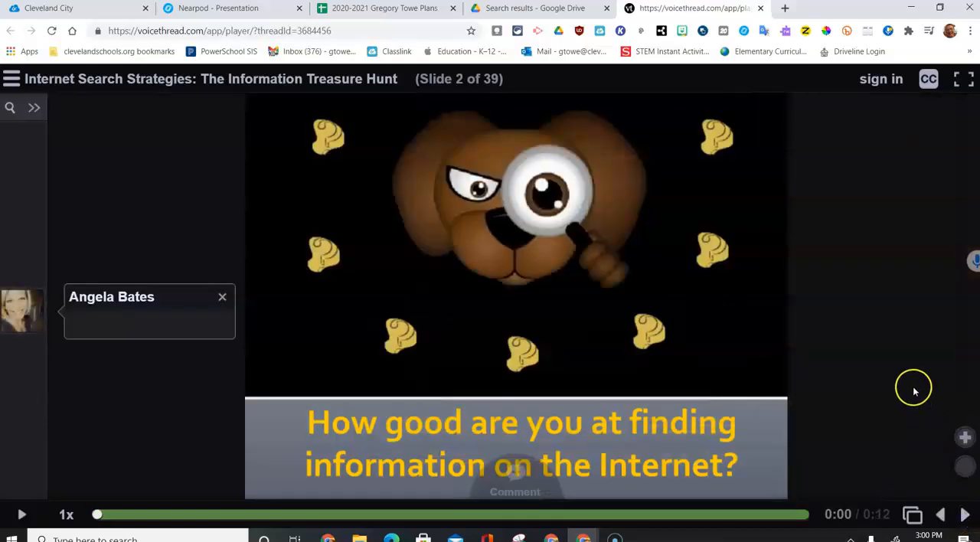
mouse_move(104, 468)
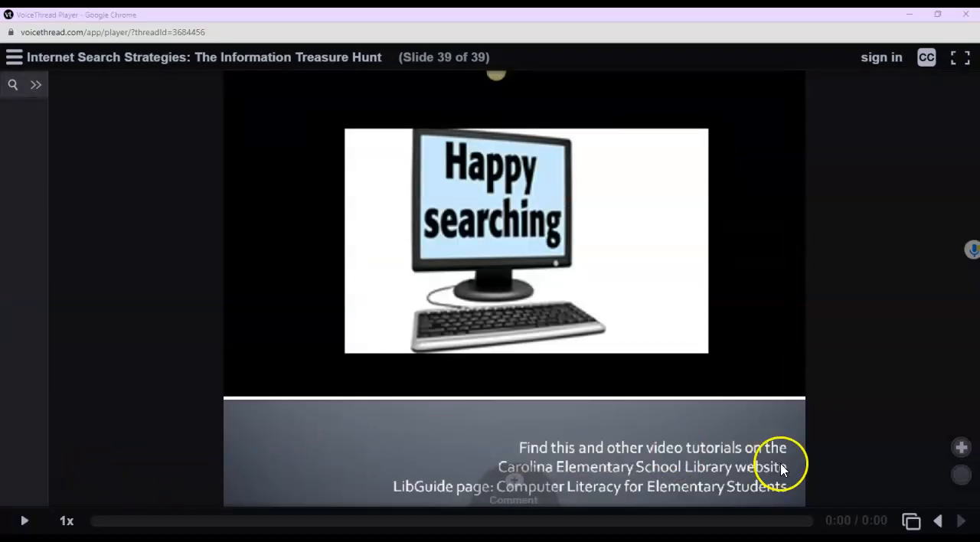
mouse_move(950, 128)
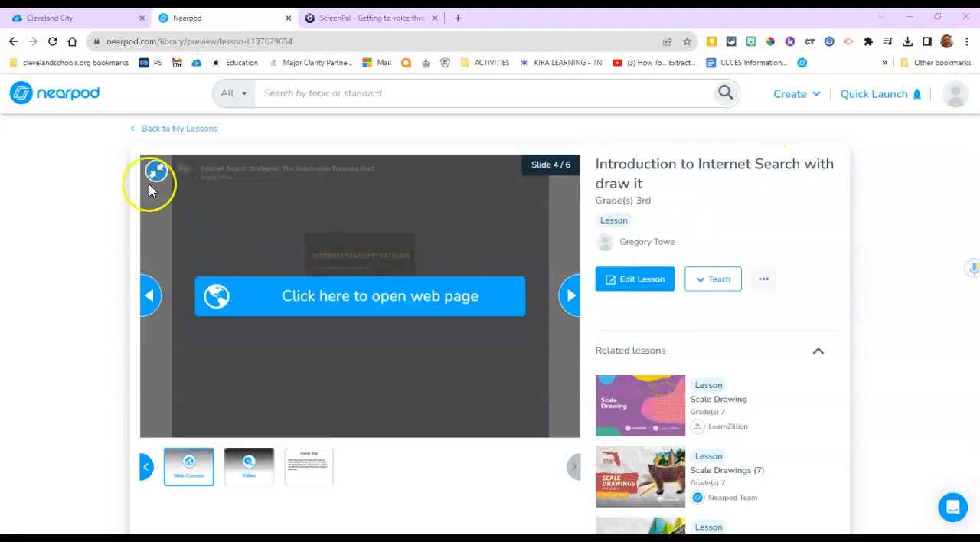
Step: View the Nearpod lesson preview full screen and advance past the web-page slide to slide 5 of 6
left_click(156, 170)
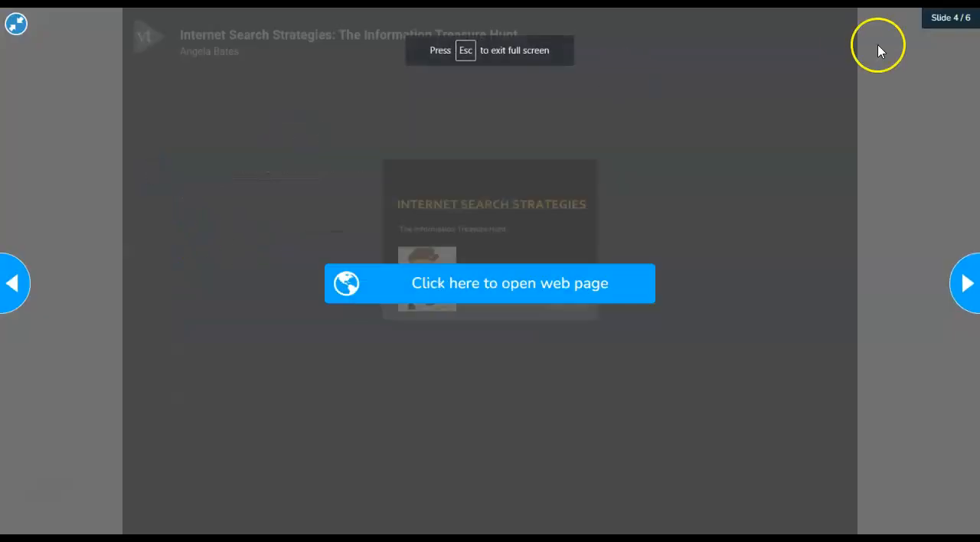
left_click(967, 284)
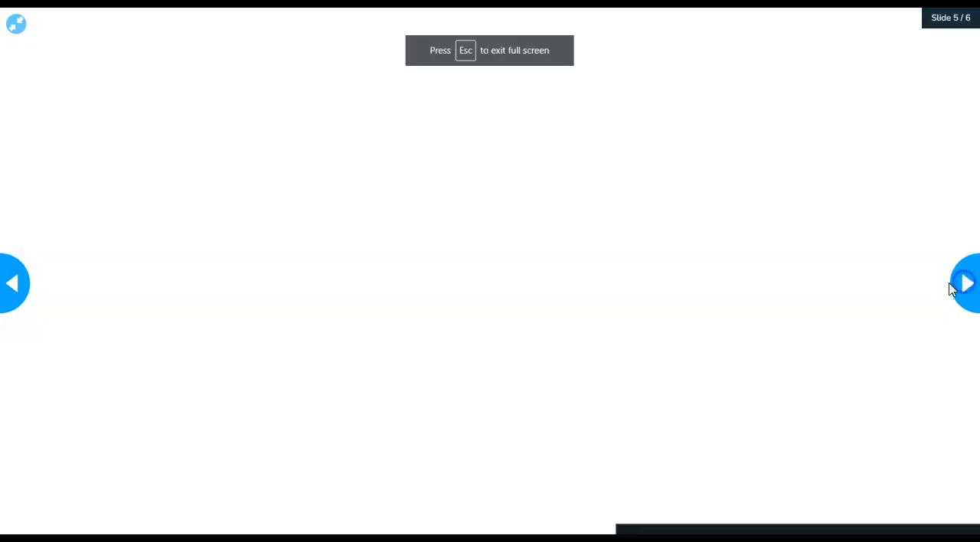